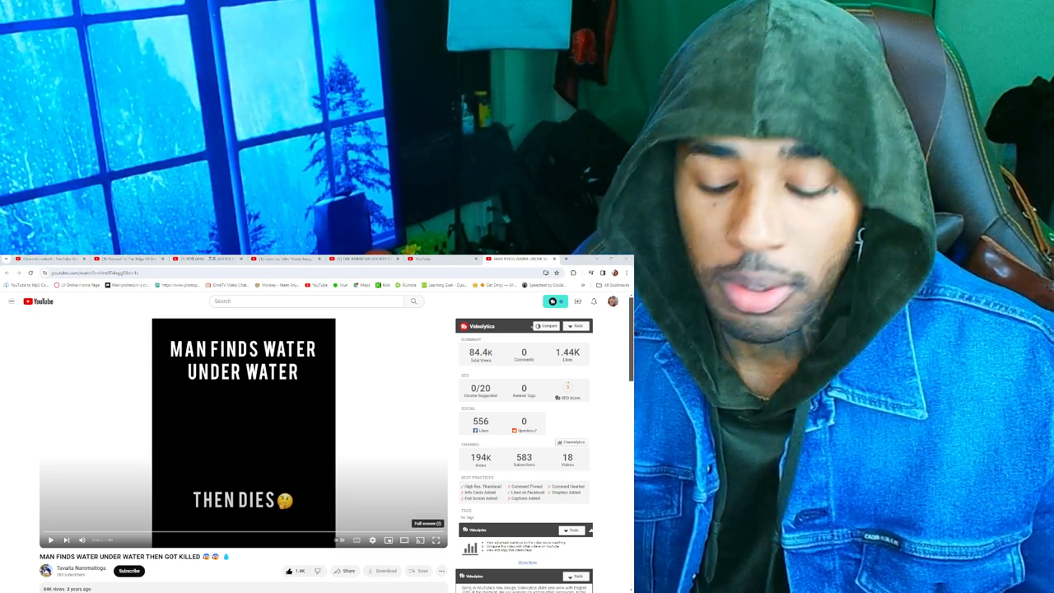
Switch the 'Man Finds Water Under Water Then Got Killed' video to fullscreen playback
click(436, 524)
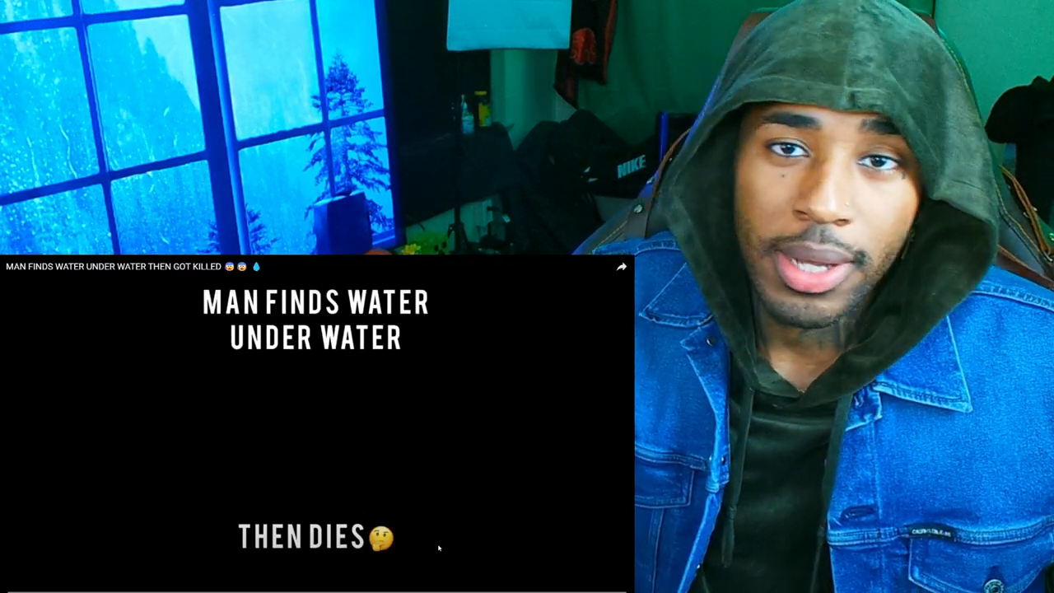